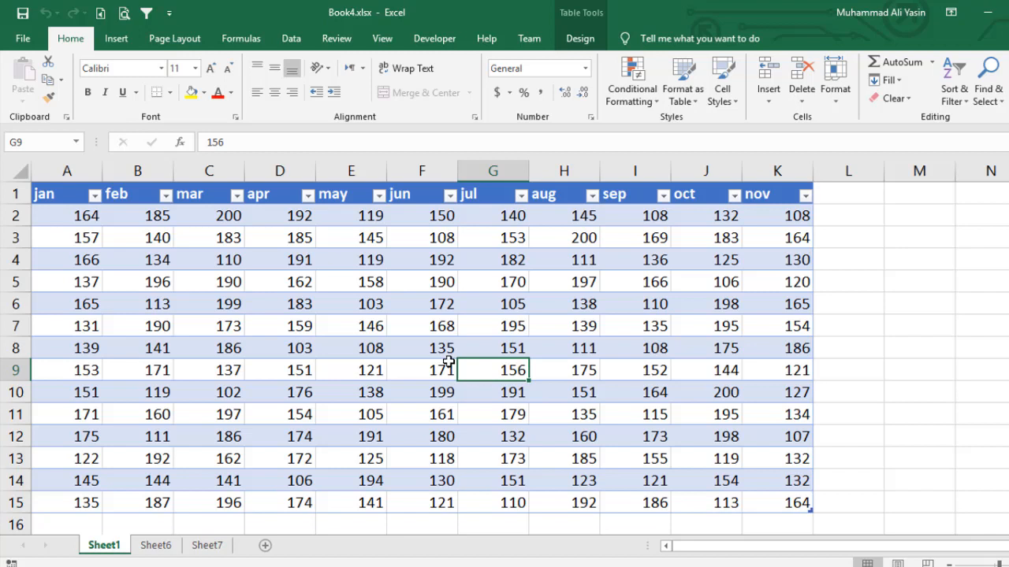
mouse_move(371, 299)
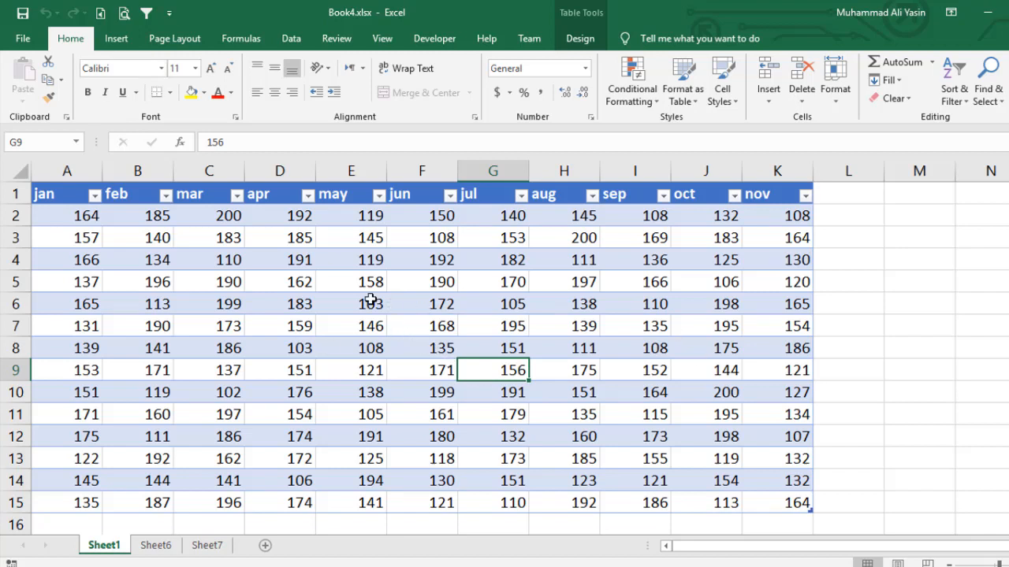
Bring up the Windows Start menu over the monthly numbers table.
left_click(350, 302)
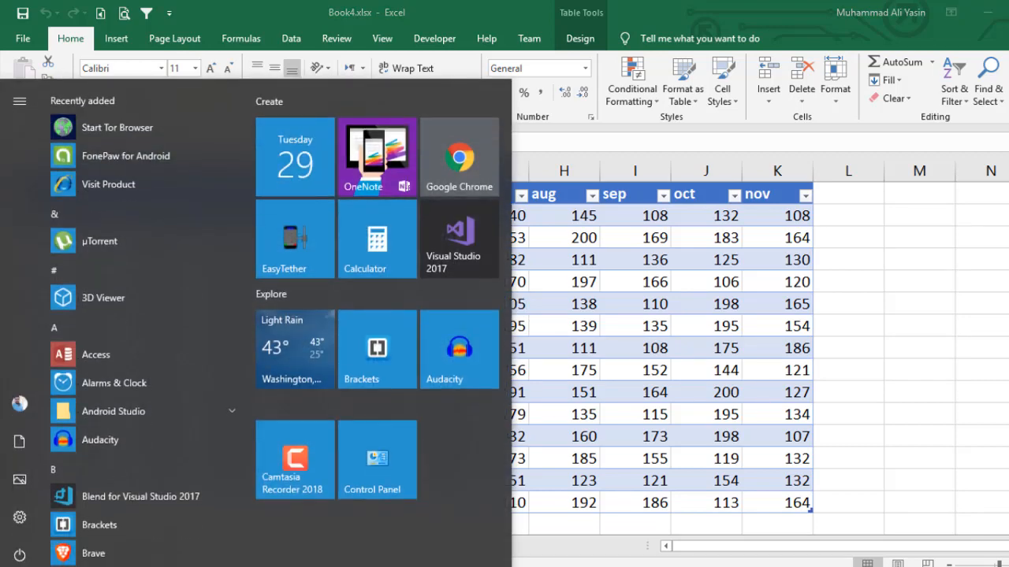
Search Start for 'key' and launch the On-Screen Keyboard app.
type("key")
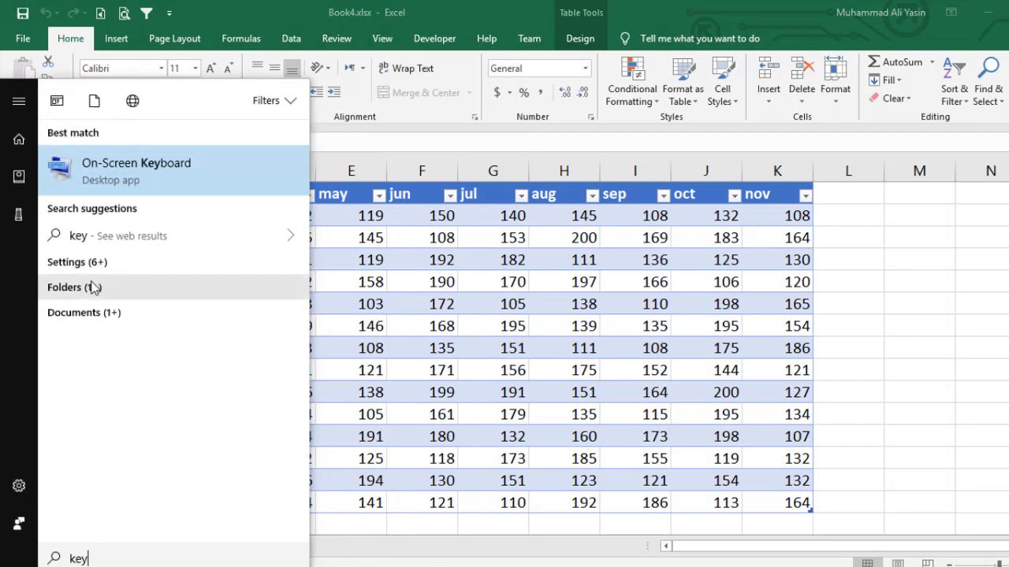
left_click(136, 170)
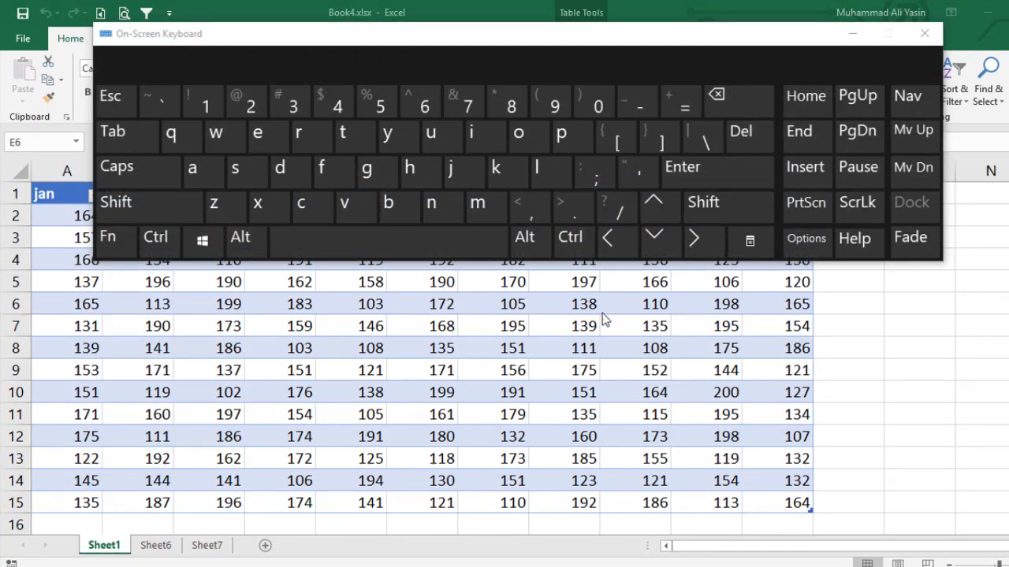
Move the active cell three rows down using the on-screen arrow key.
left_click(654, 237)
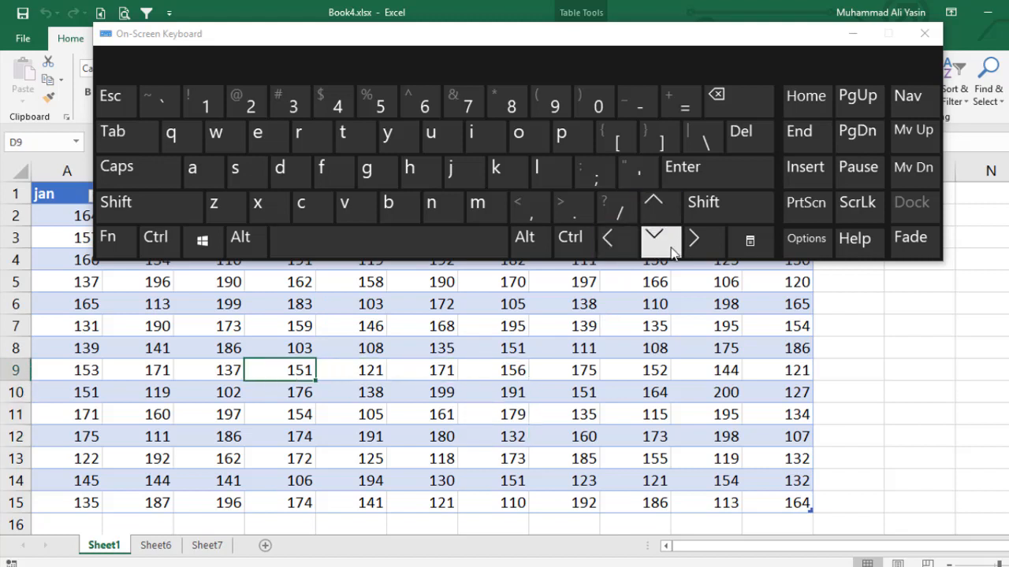
left_click(654, 236)
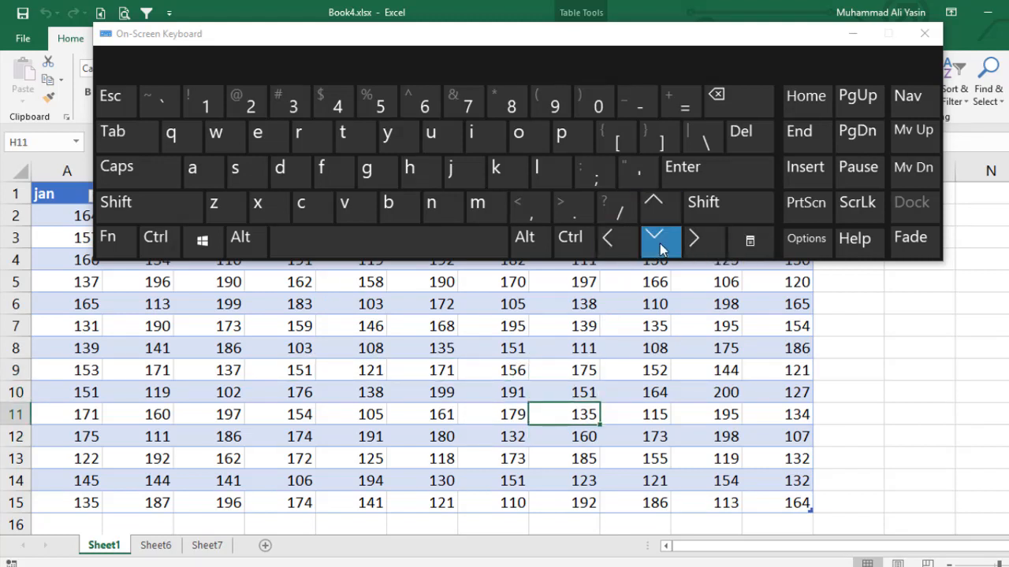
left_click(655, 236)
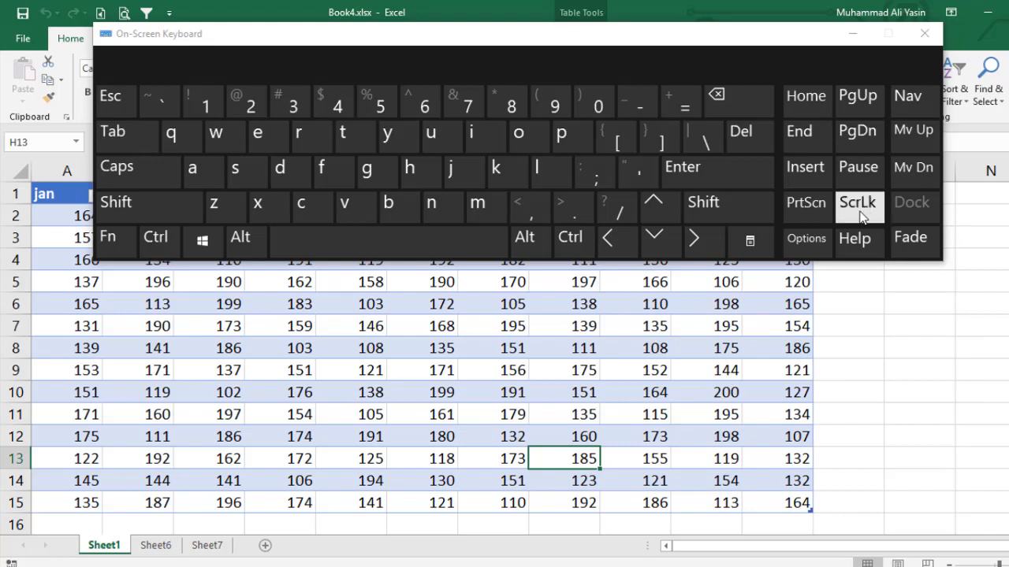
Turn Scroll Lock on so the arrow keys scroll the sheet while the active cell stays put.
left_click(858, 202)
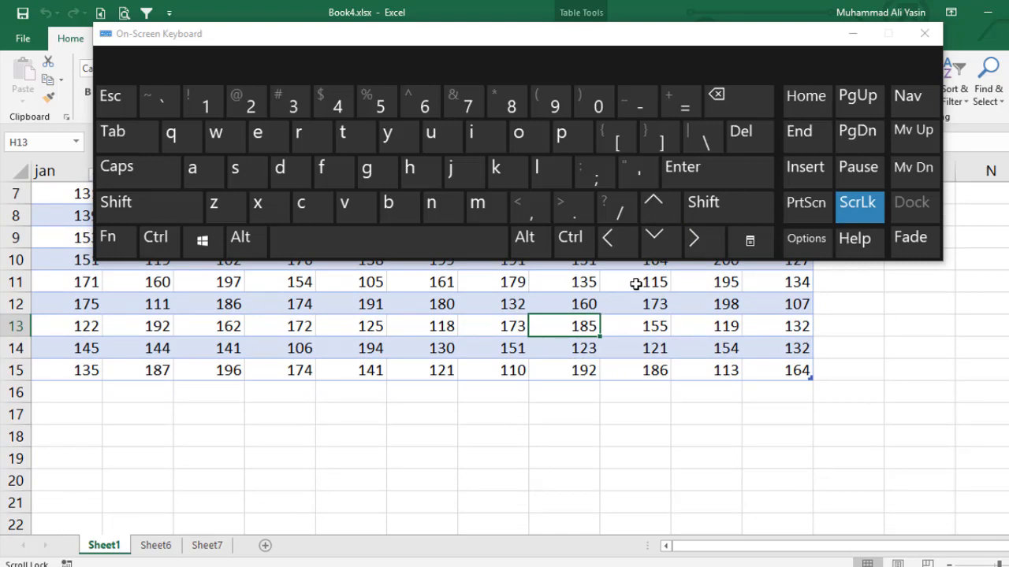
left_click(652, 202)
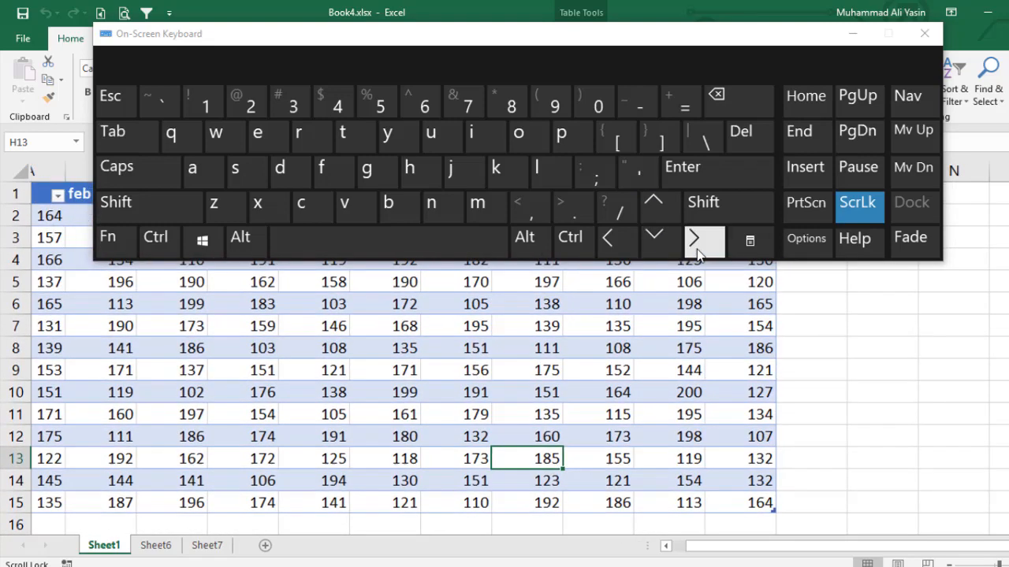
left_click(609, 238)
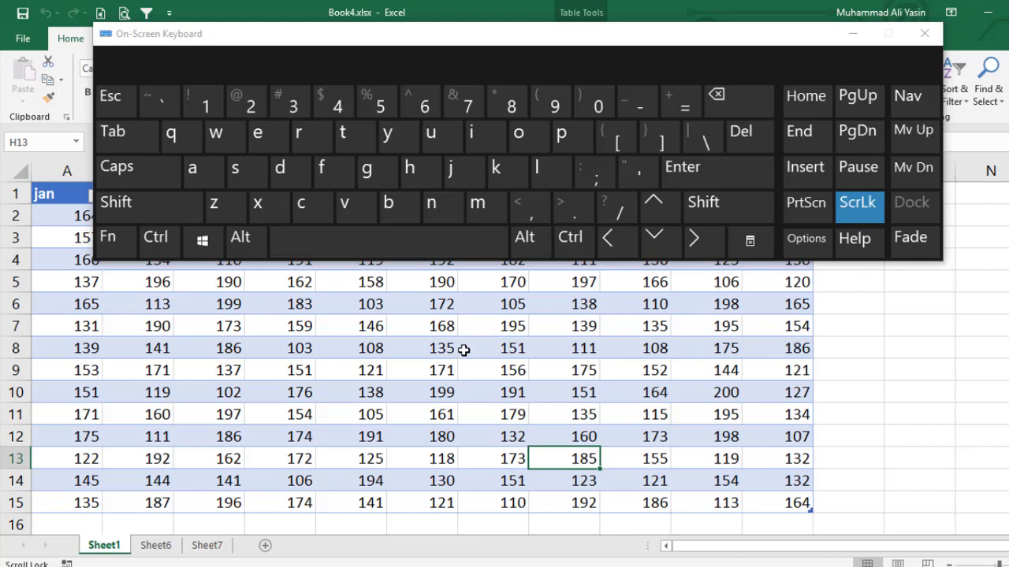
mouse_move(841, 227)
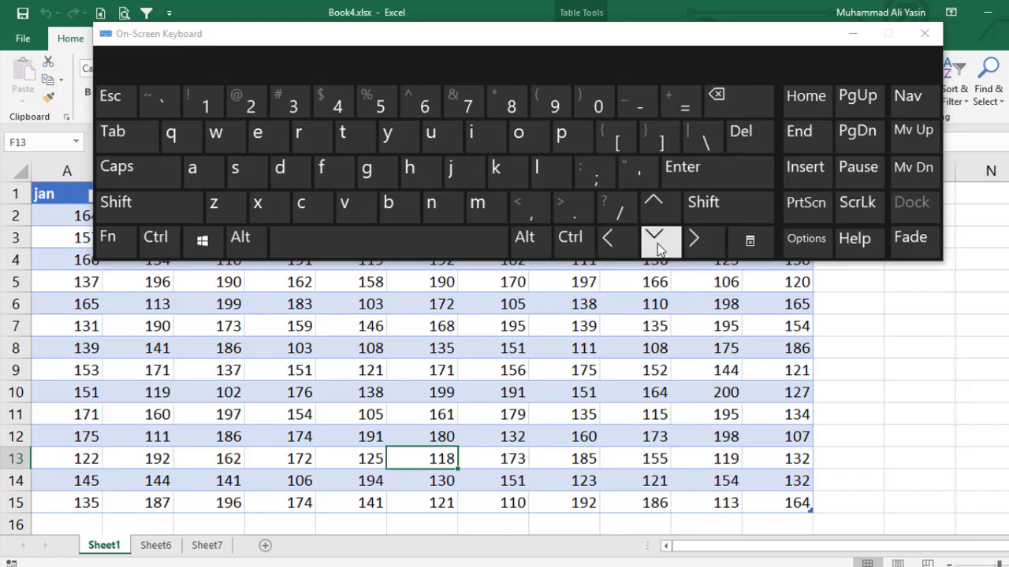
Move the active cell up a row, then select the range A8:K12 of the table.
left_click(652, 237)
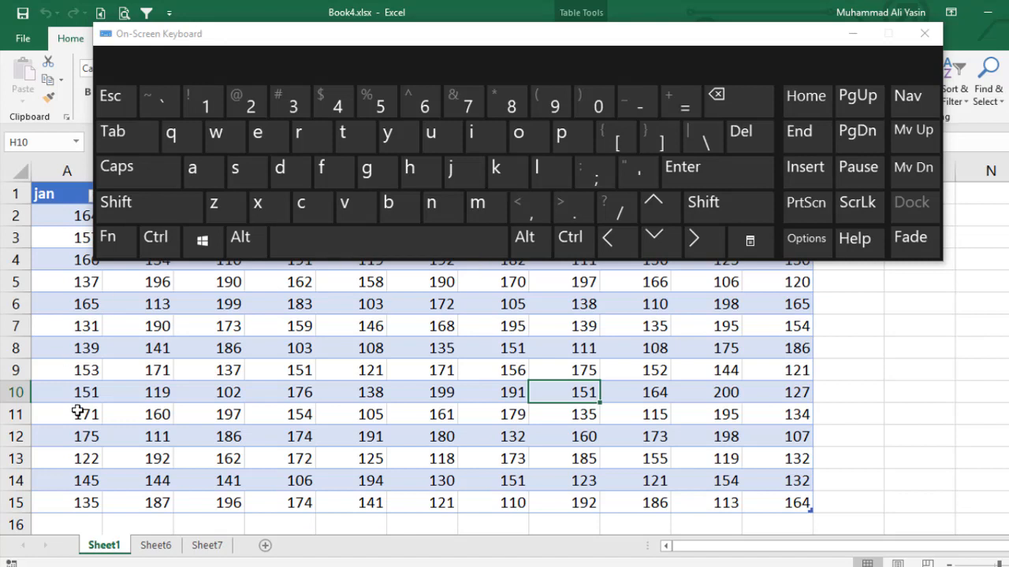
left_click_drag(86, 348, 246, 435)
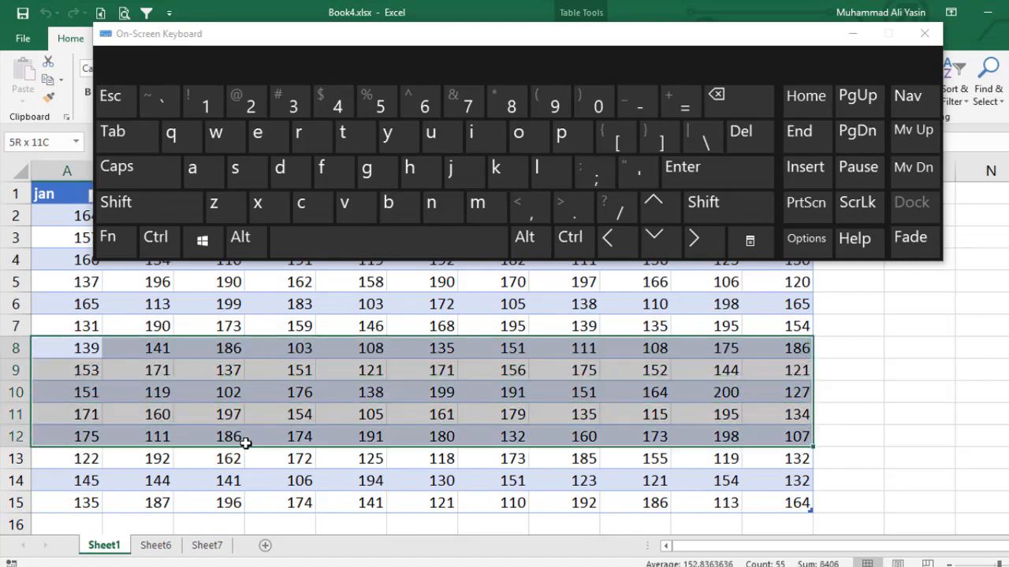